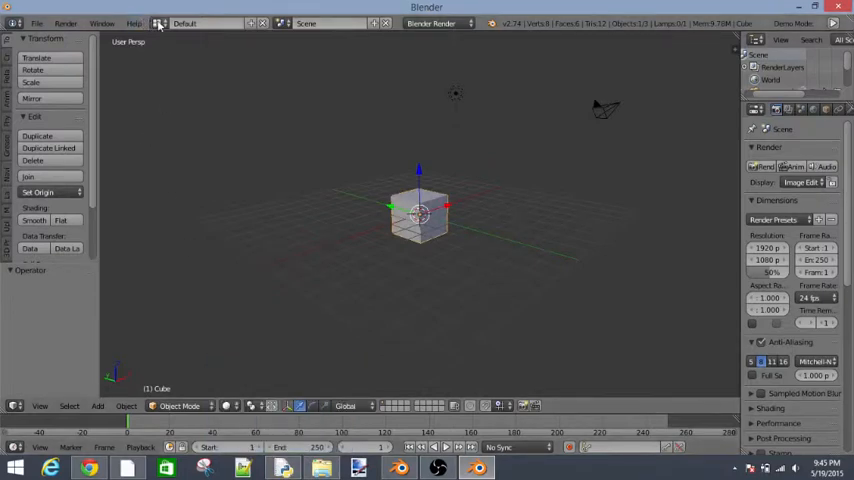
Step: Switch the screen layout to Game Logic for wiring the cube's sensor and controller
{"action": "left_click", "coordinate": [160, 24]}
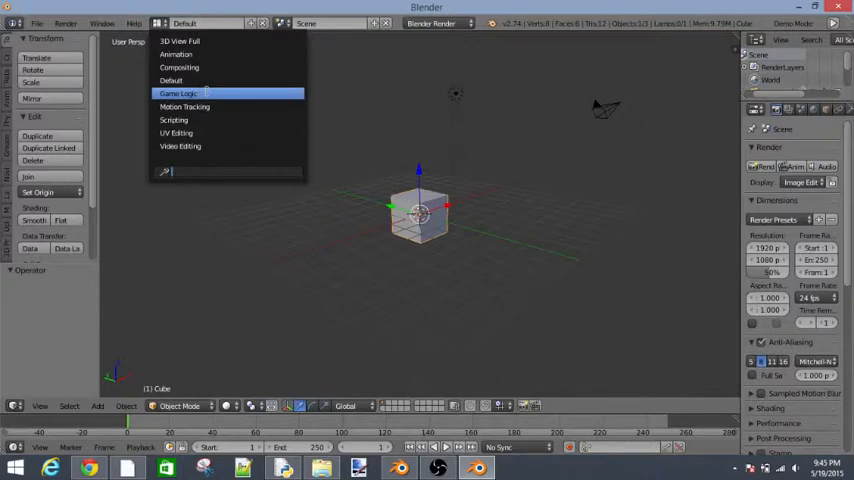
{"action": "left_click", "coordinate": [176, 92]}
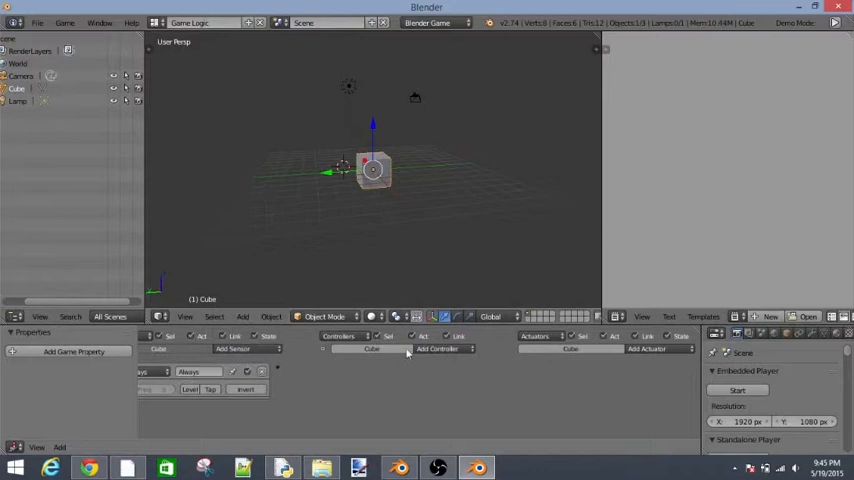
{"action": "mouse_move", "coordinate": [662, 332]}
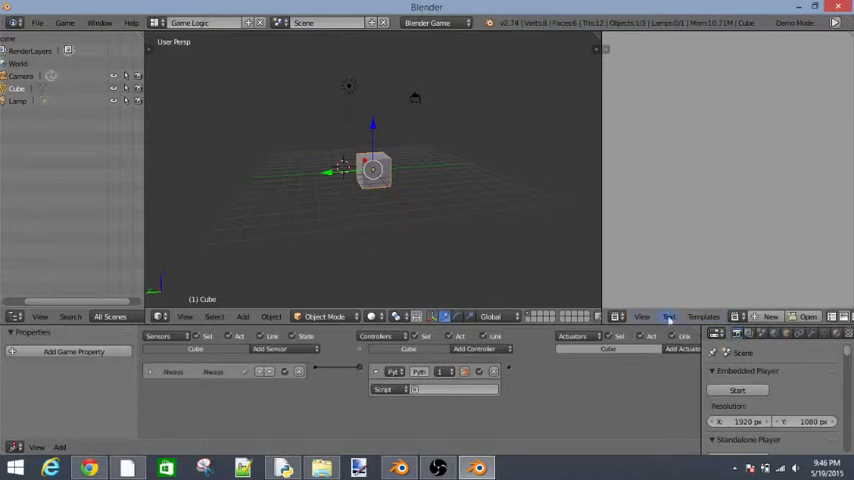
{"action": "left_click", "coordinate": [704, 316]}
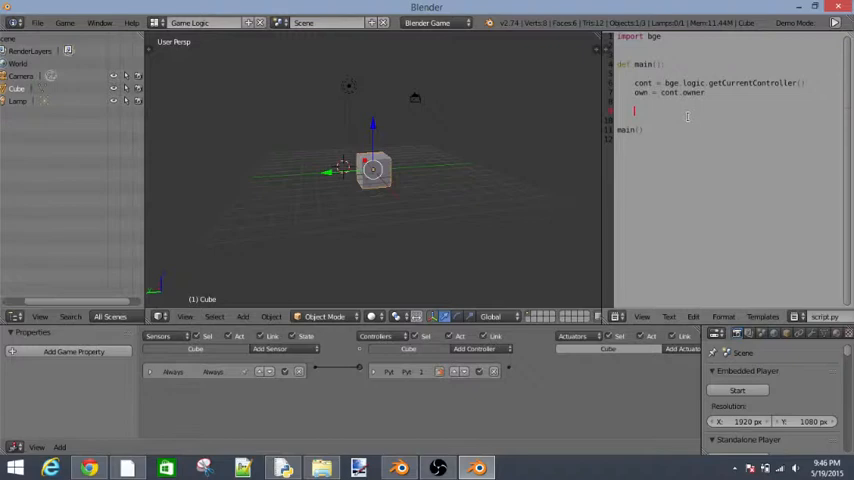
Step: Begin a new line under 'own = cont.owner' referring to own
{"action": "type", "text": "own.localScale"}
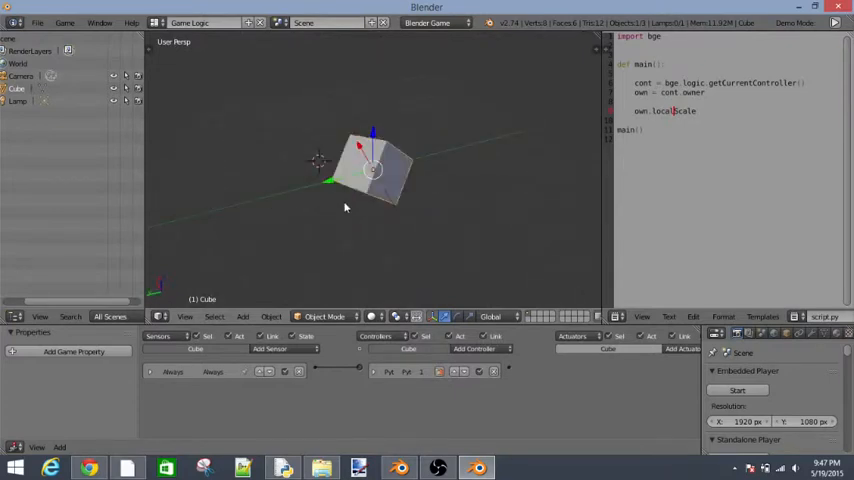
Step: Set the 3D View transform orientation to Local so axes follow the cube
{"action": "left_click", "coordinate": [490, 316]}
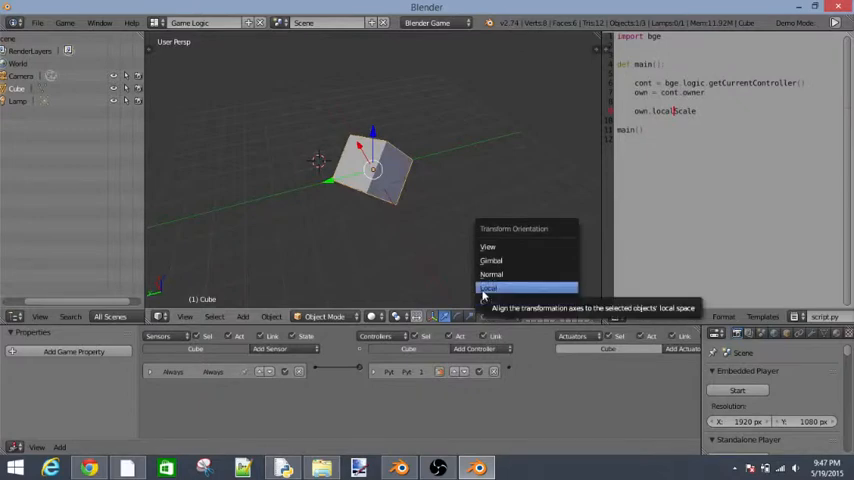
{"action": "left_click", "coordinate": [488, 288]}
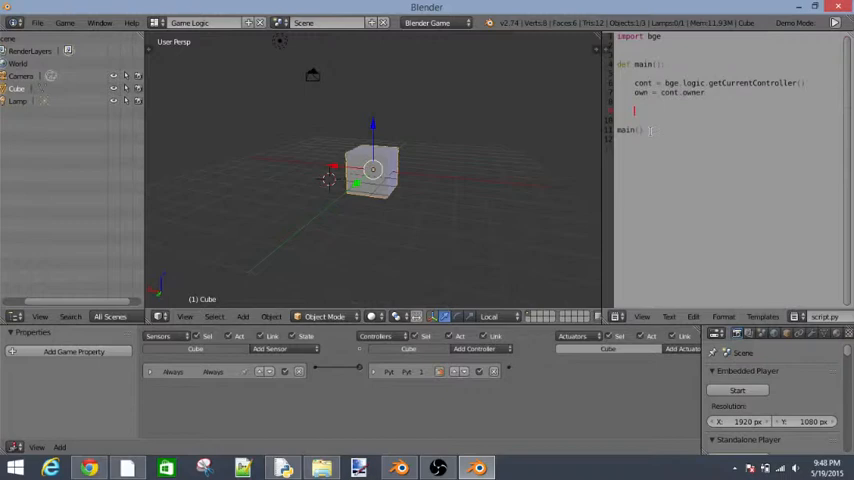
Step: Write the 'own.localScale =' assignment line inside main()
{"action": "type", "text": "own.local"}
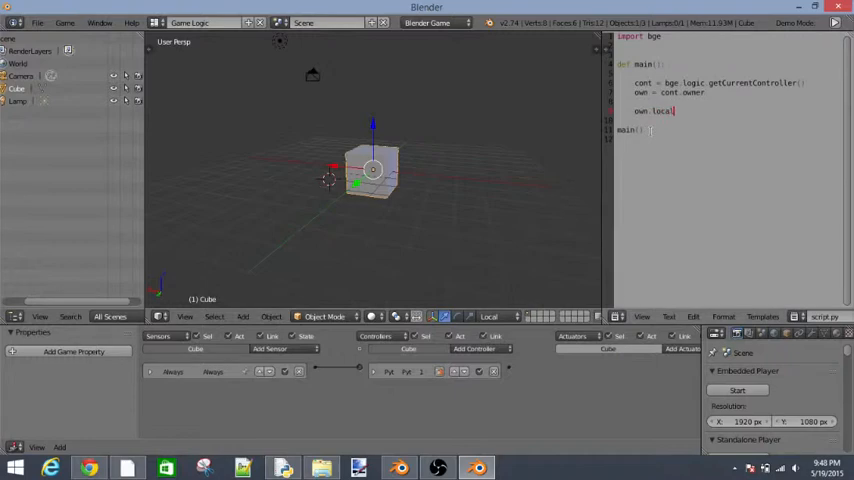
{"action": "type", "text": "Scale"}
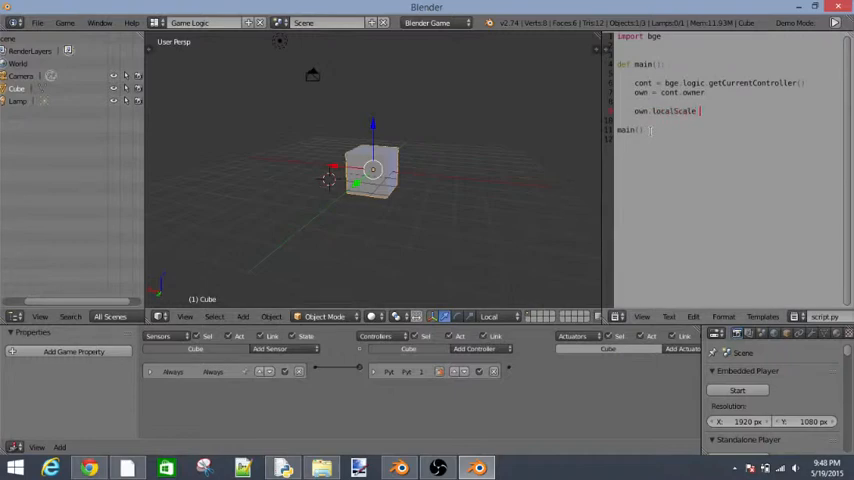
{"action": "type", "text": "=4"}
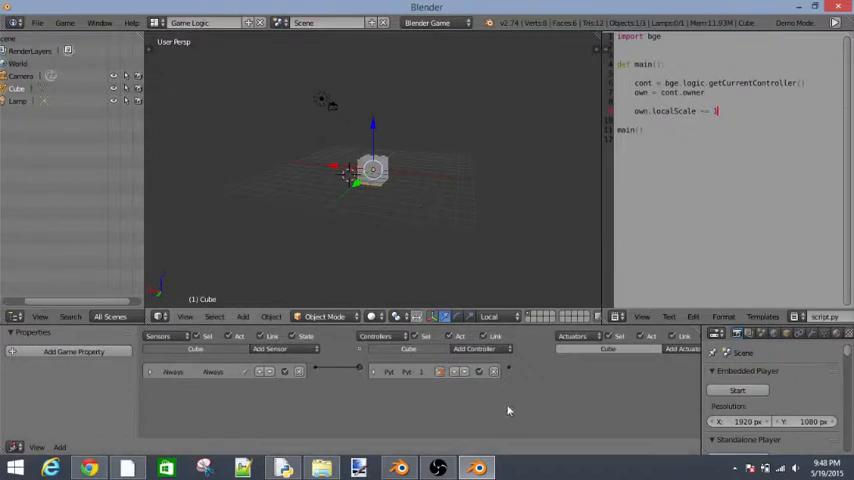
Step: Edit the localScale line to target an axis and increase it by 1
{"action": "left_click", "coordinate": [738, 390]}
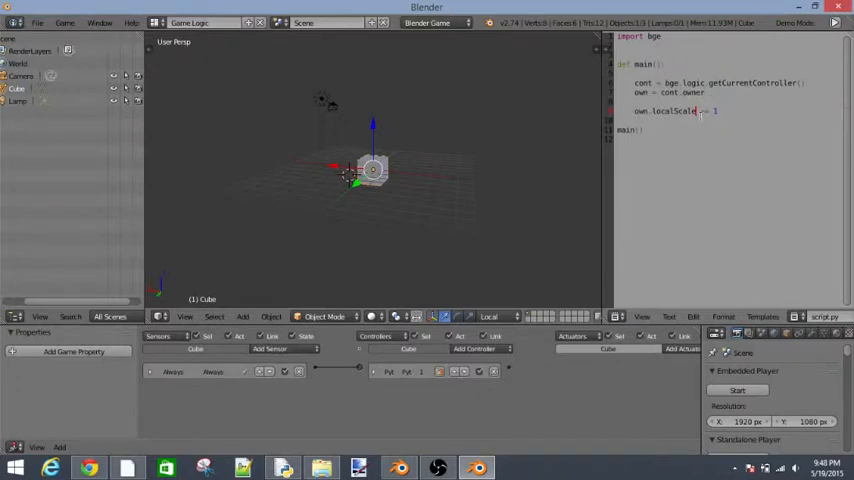
{"action": "type", "text": ".y"}
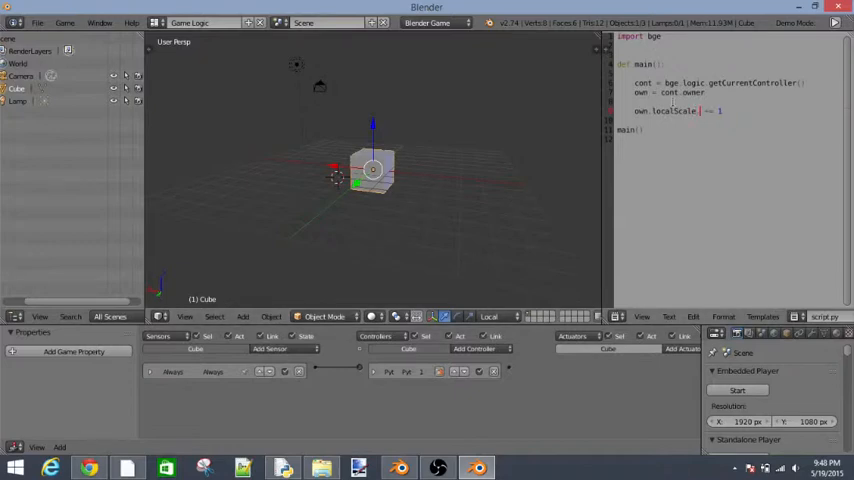
{"action": "type", "text": "x"}
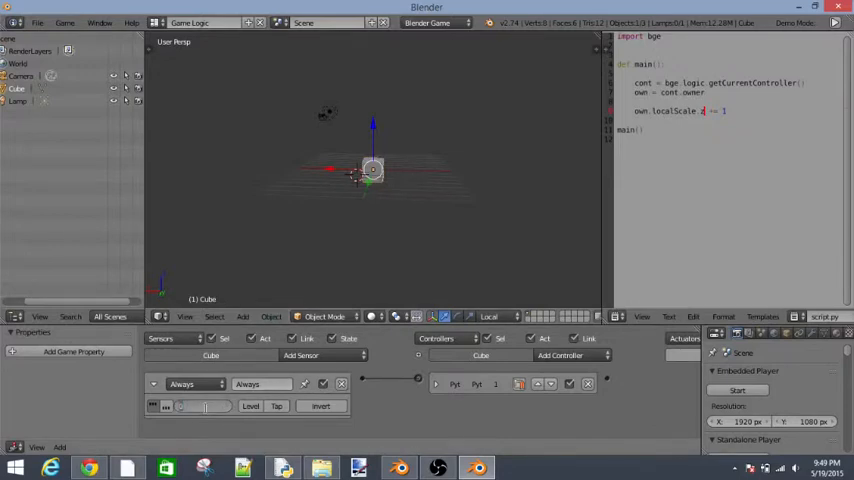
{"action": "left_click", "coordinate": [204, 404]}
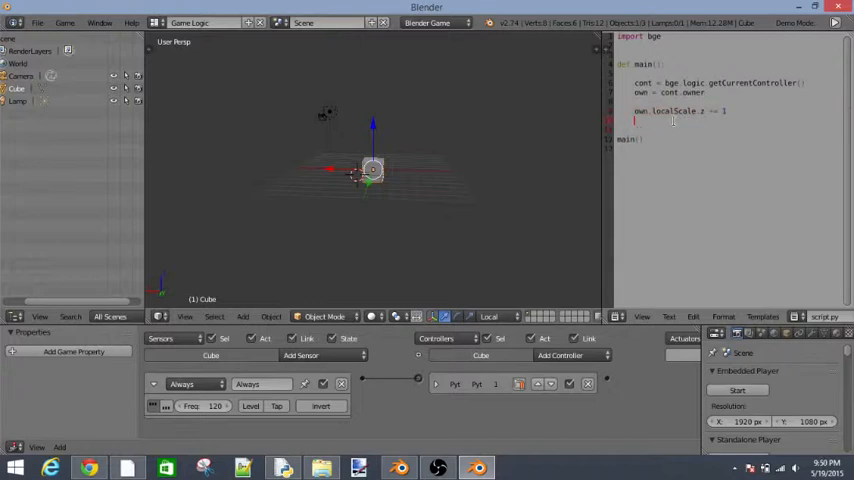
Step: Write 'own.localScale.z += 1' as the scaling line being moved out of main
{"action": "type", "text": "own.localScale.z += 1"}
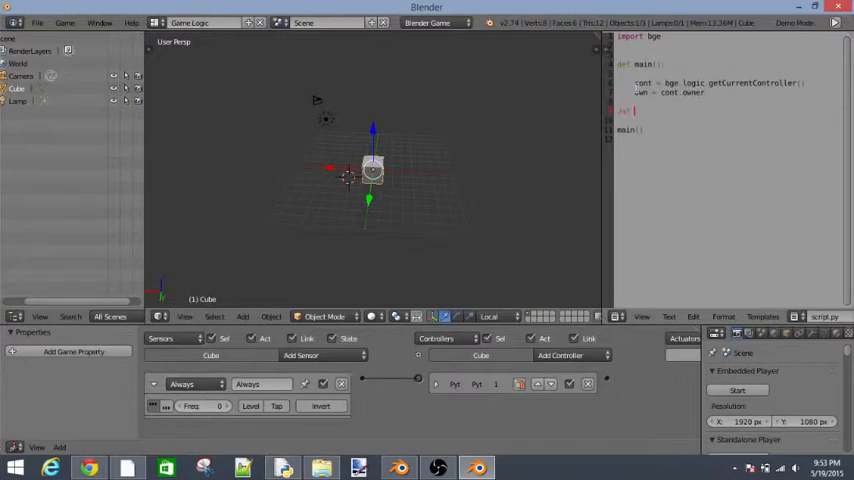
Step: Define sizeUp() raising own.localScale.x, y and z by .2 each
{"action": "type", "text": "def set"}
{"action": "type", "text": "own"}
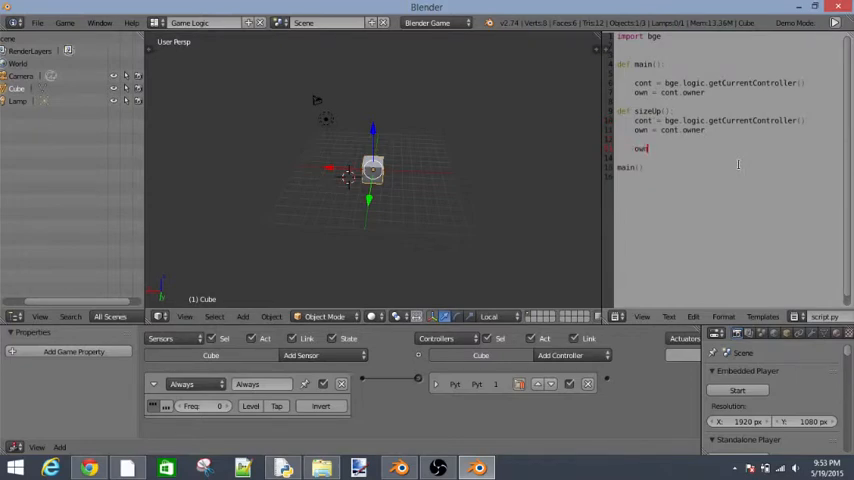
{"action": "type", "text": "localScale"}
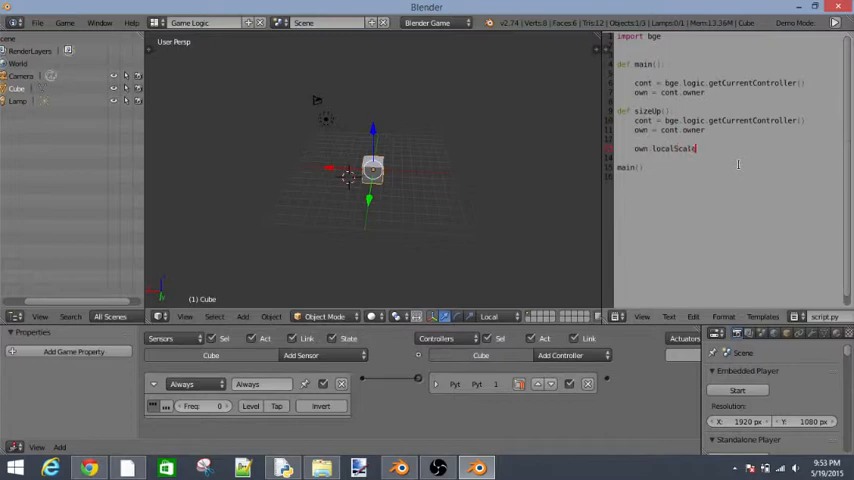
{"action": "type", "text": ".x"}
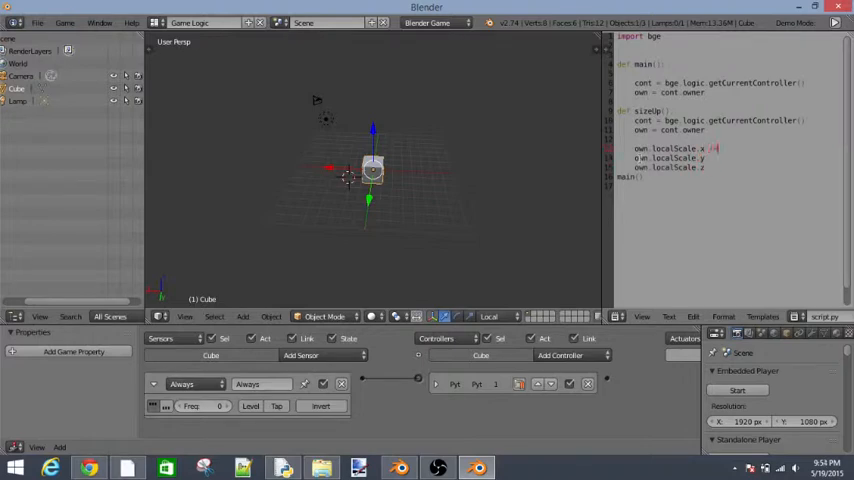
{"action": "type", "text": "+="}
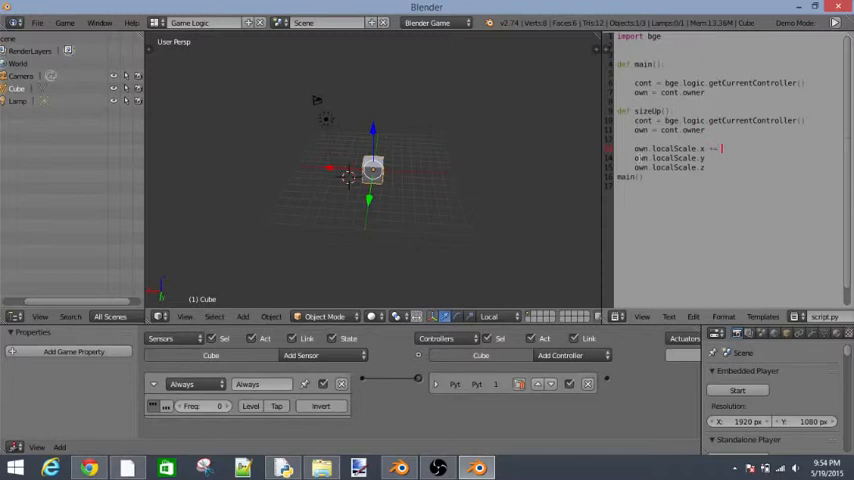
{"action": "type", "text": ".2"}
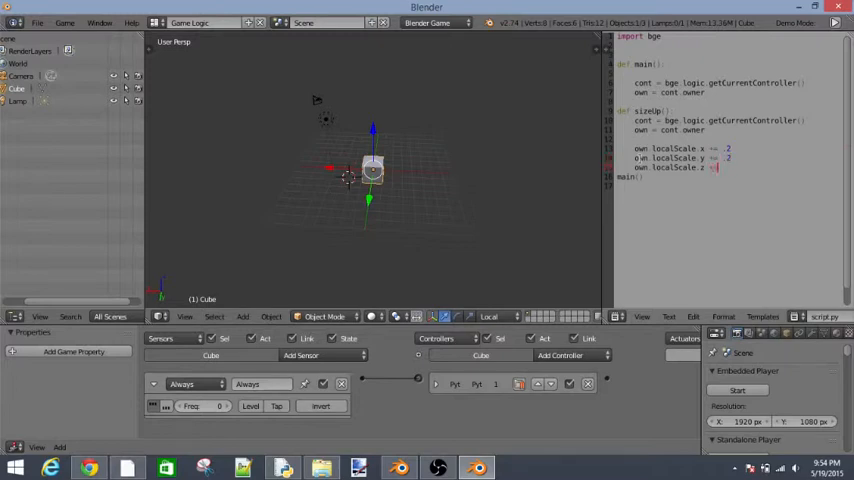
{"action": "type", "text": ".2"}
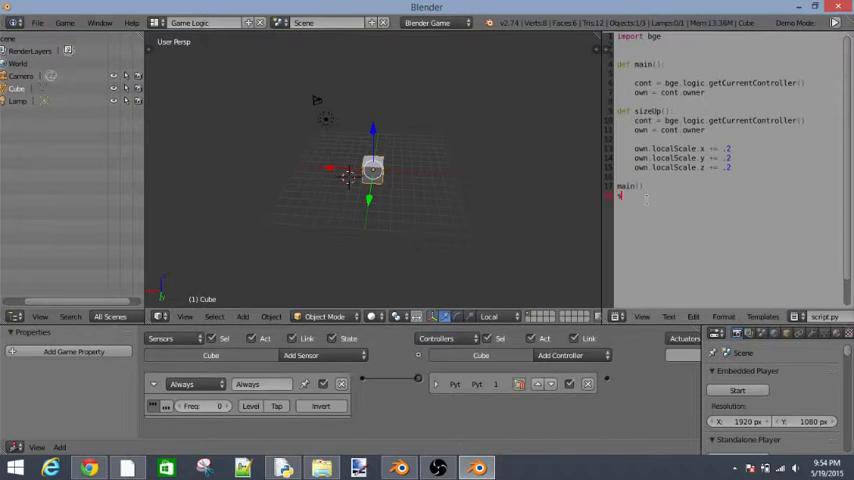
Step: Add a sizeUp() call inside main()
{"action": "type", "text": "sizeU"}
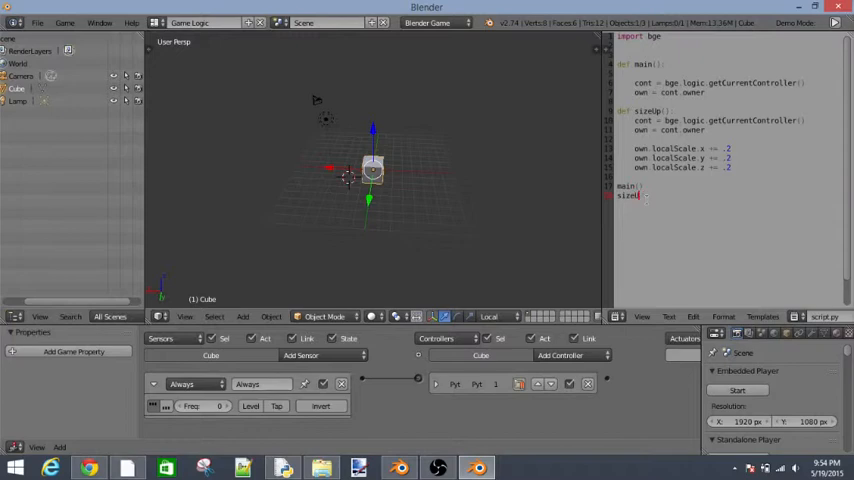
{"action": "type", "text": "("}
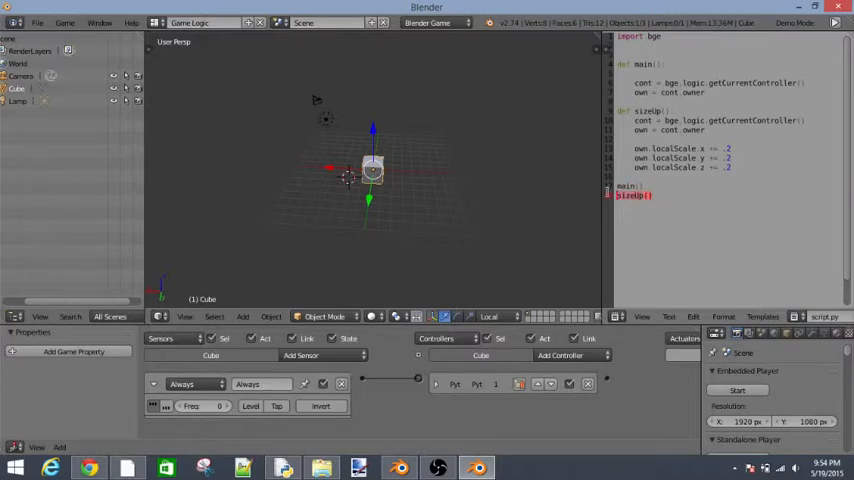
{"action": "left_click", "coordinate": [650, 196]}
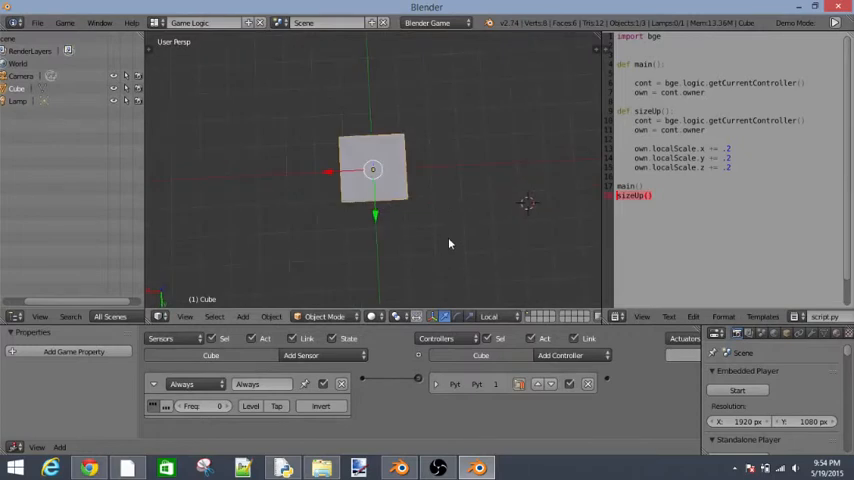
Step: Switch the 3D View to Top view over the cube with Numpad 7
{"action": "key", "text": "7"}
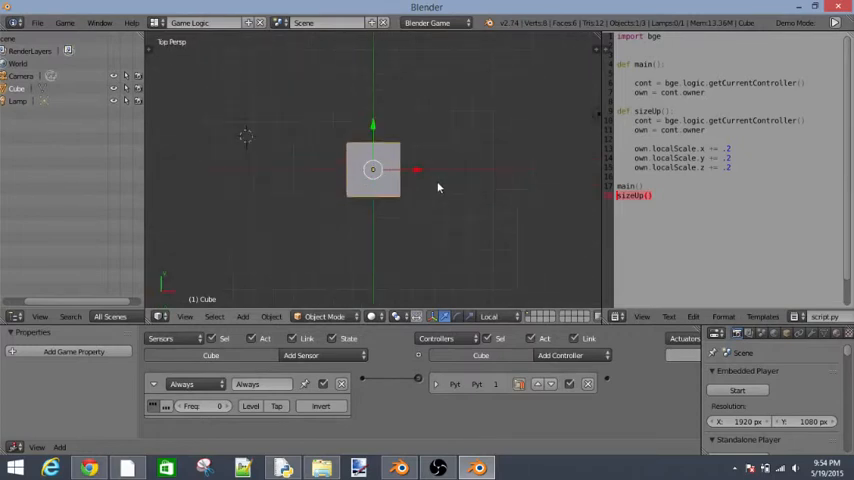